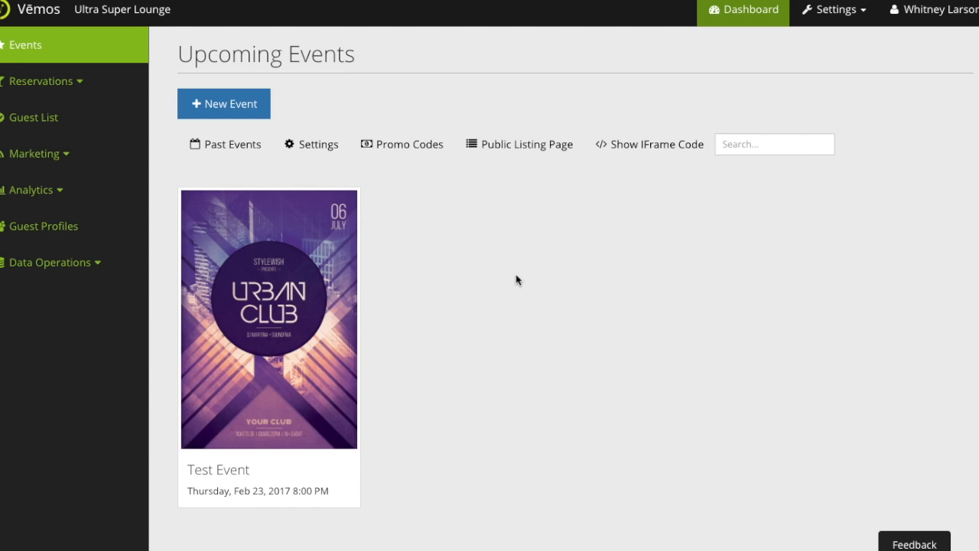
mouse_move(541, 283)
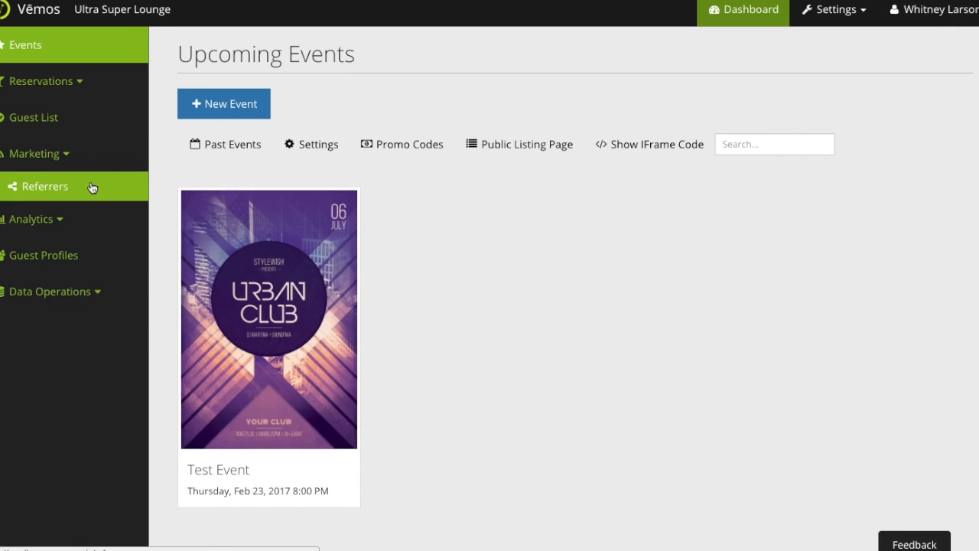
Go to Referrers under Marketing to see all referrers with their categories.
left_click(46, 186)
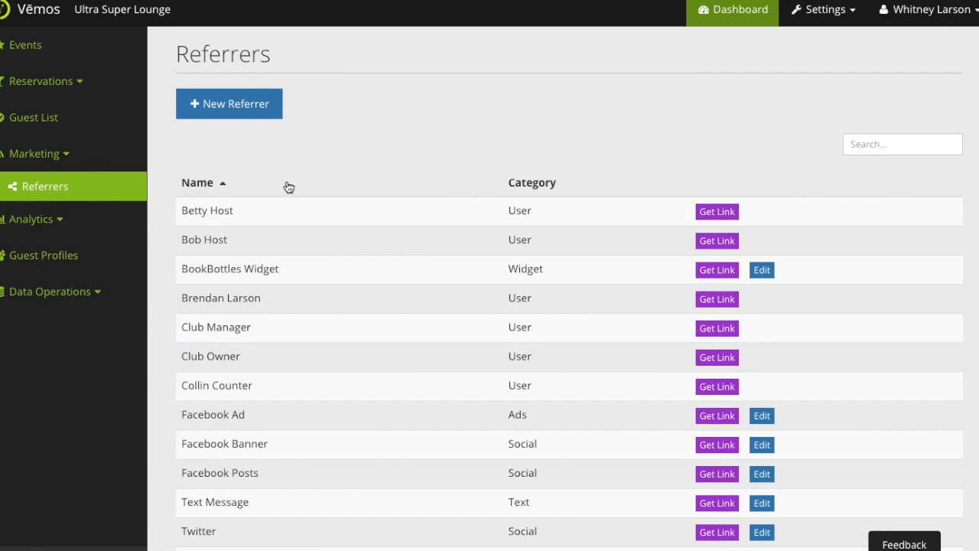
mouse_move(292, 187)
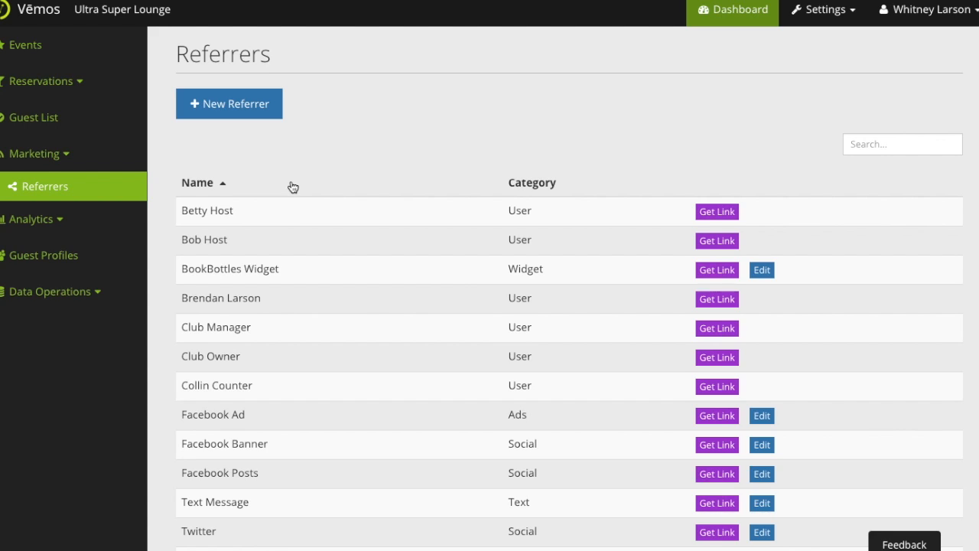
mouse_move(397, 194)
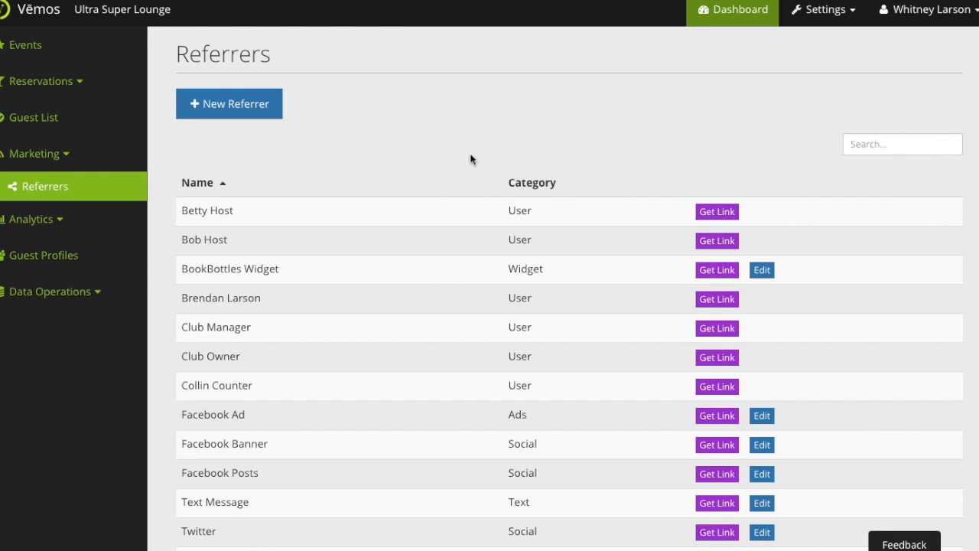
mouse_move(468, 159)
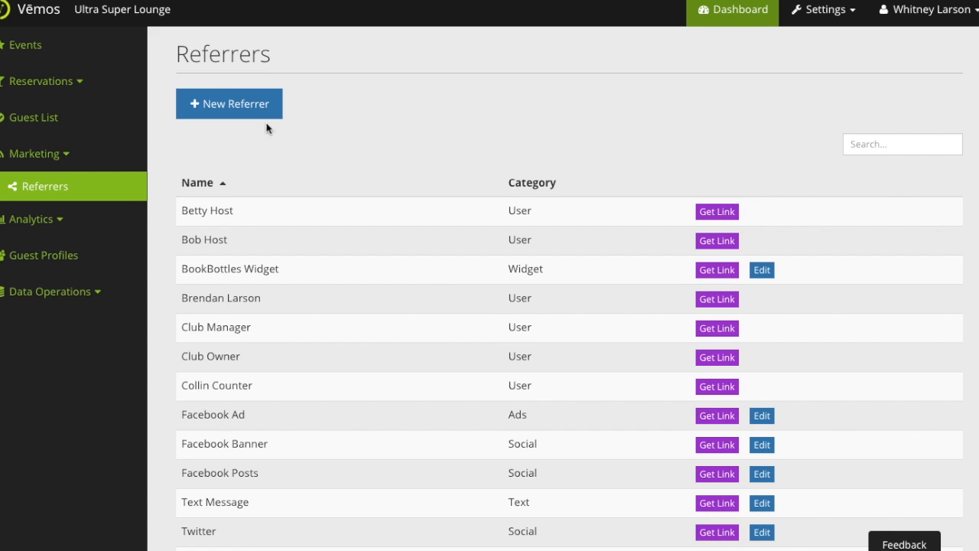
Create a referrer named 'Email Blasts' in the Email category and save it.
left_click(229, 104)
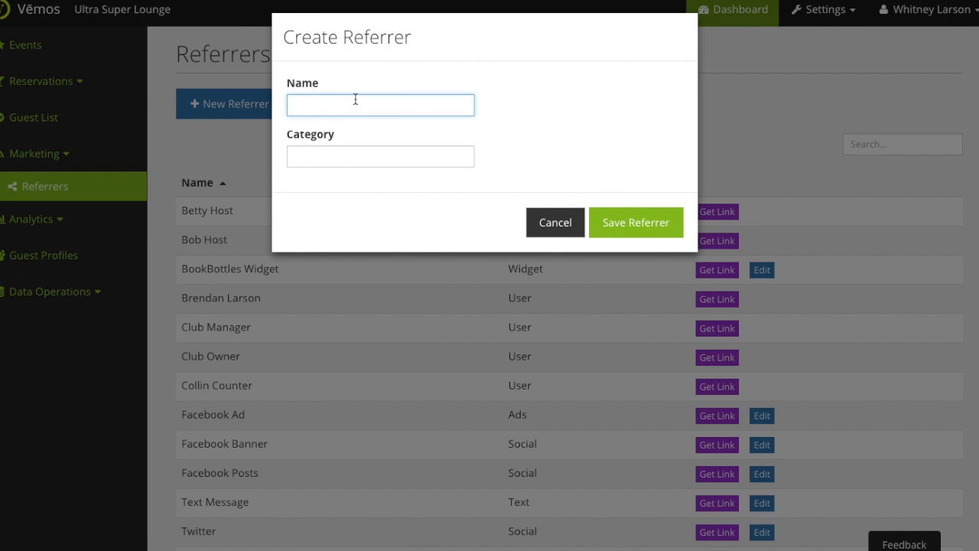
type("Email Blast")
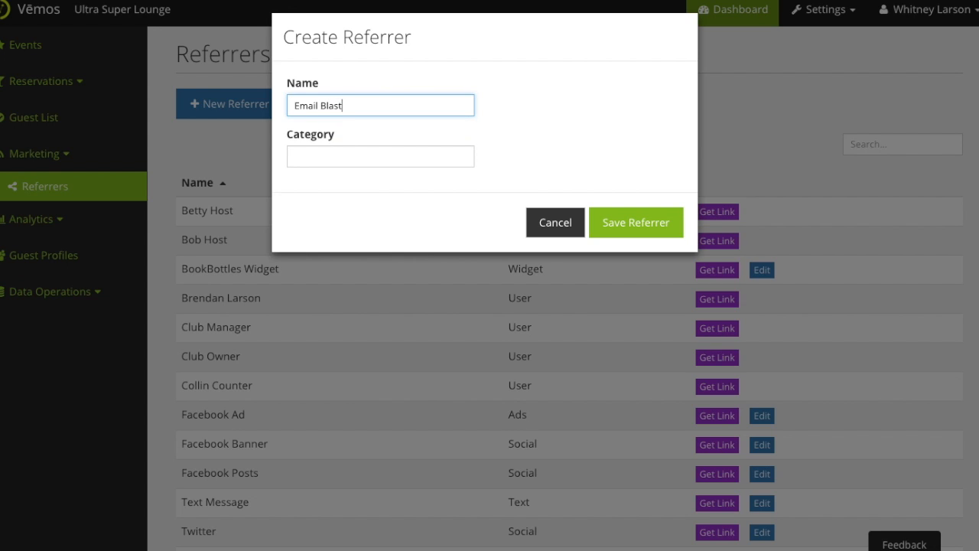
type("Email")
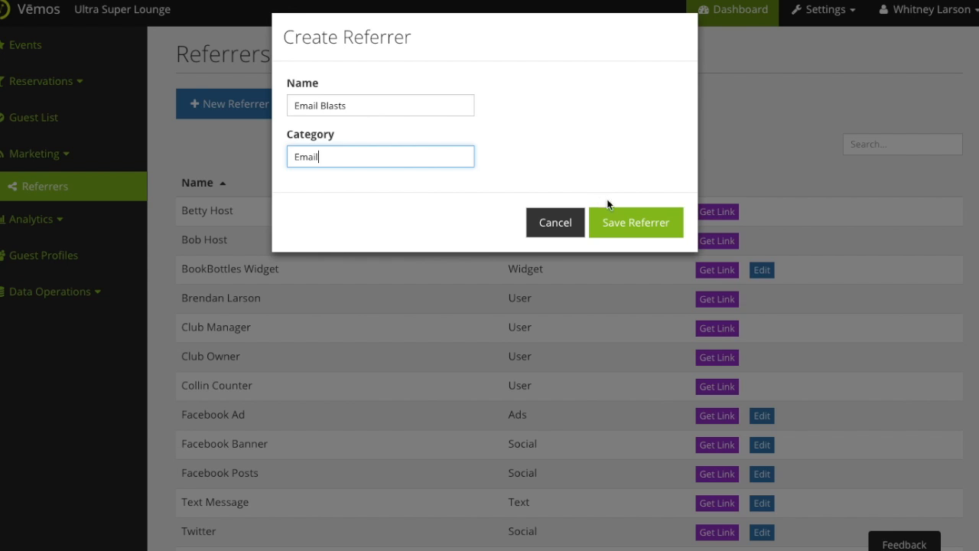
left_click(635, 221)
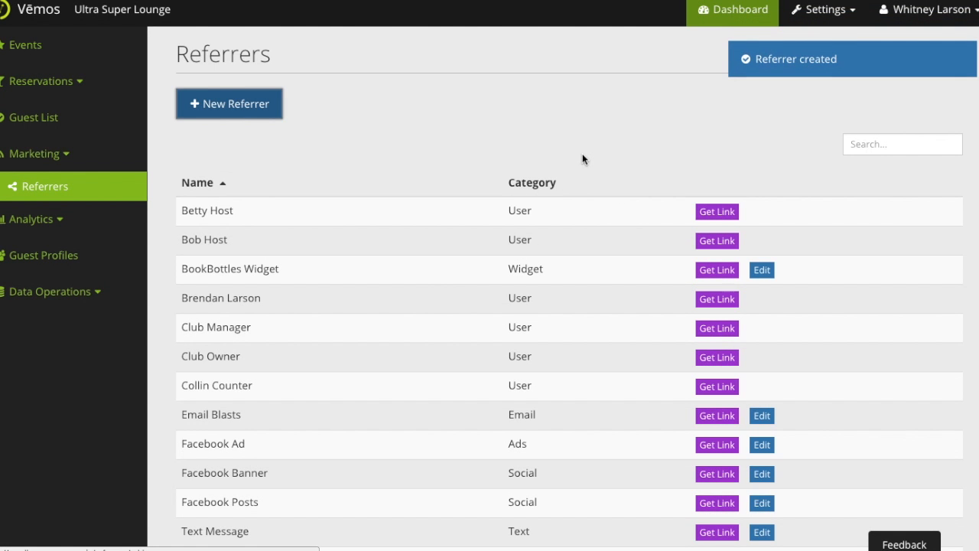
scroll("down", 3)
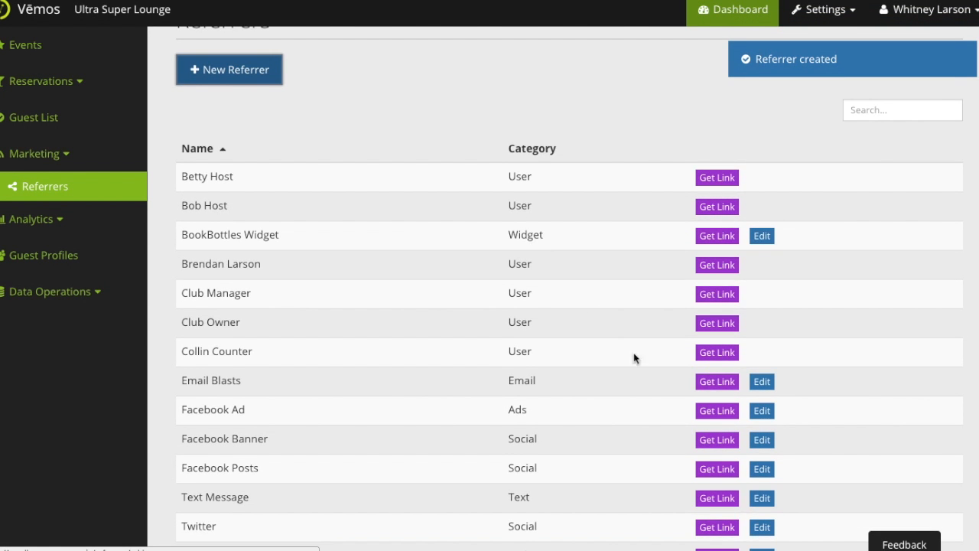
Copy the Email Blasts affiliate link targeted at Test Event (2/23/2017).
left_click(716, 381)
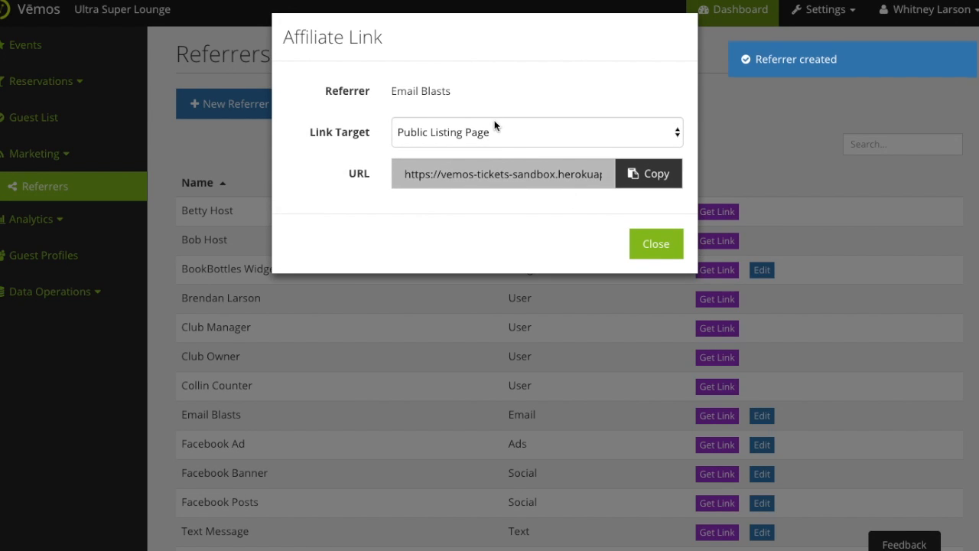
left_click(535, 132)
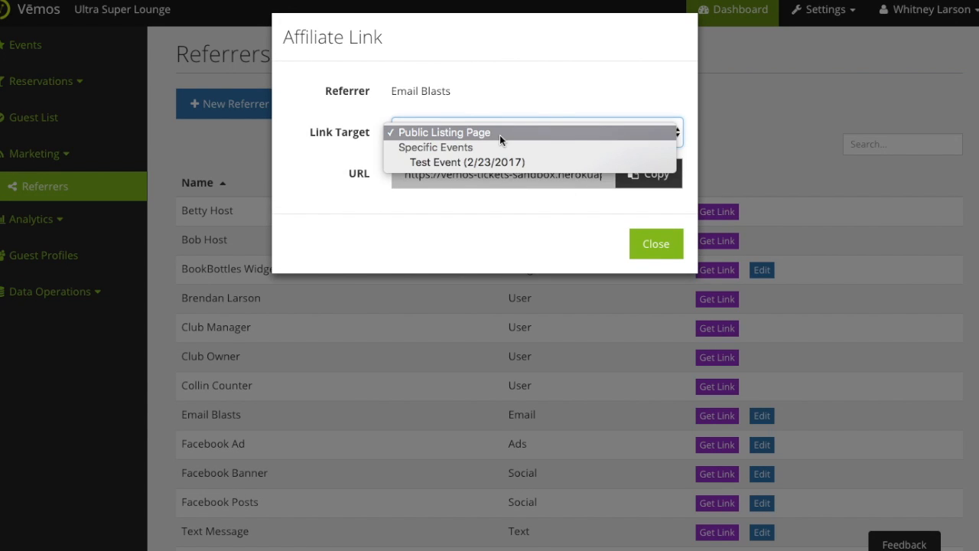
left_click(466, 162)
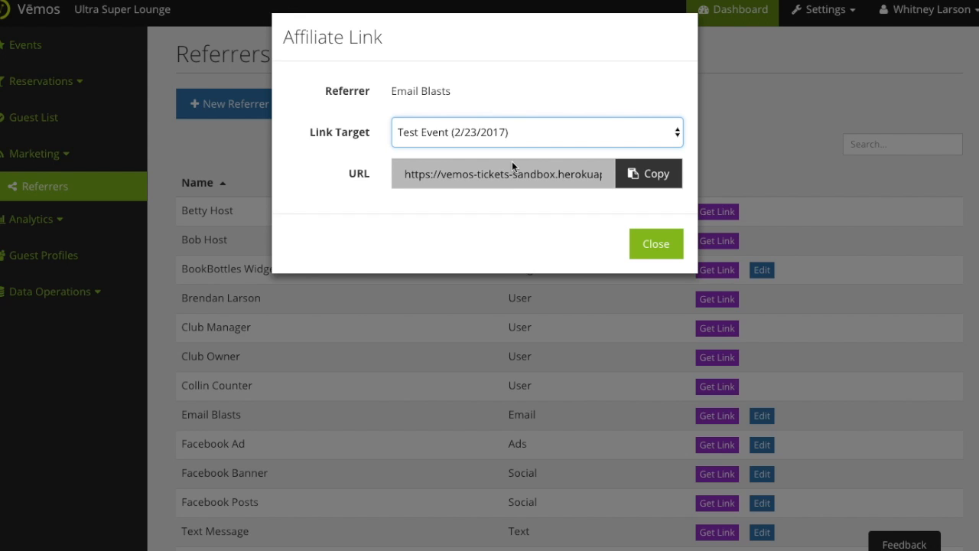
left_click(648, 172)
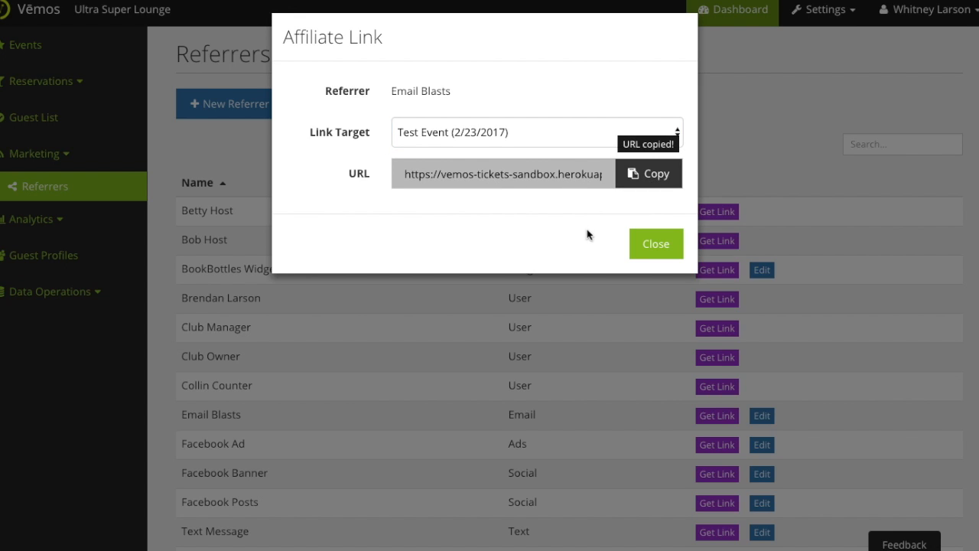
mouse_move(563, 223)
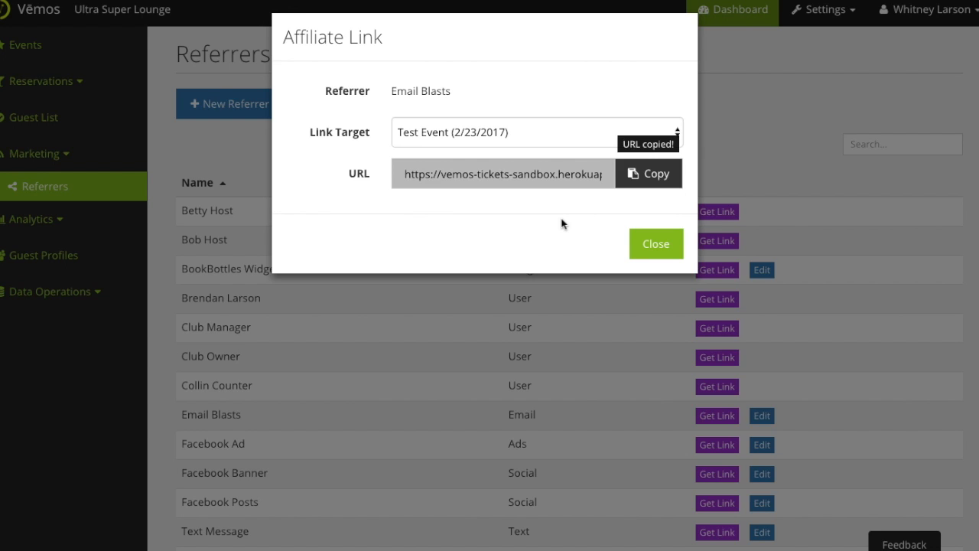
left_click(654, 243)
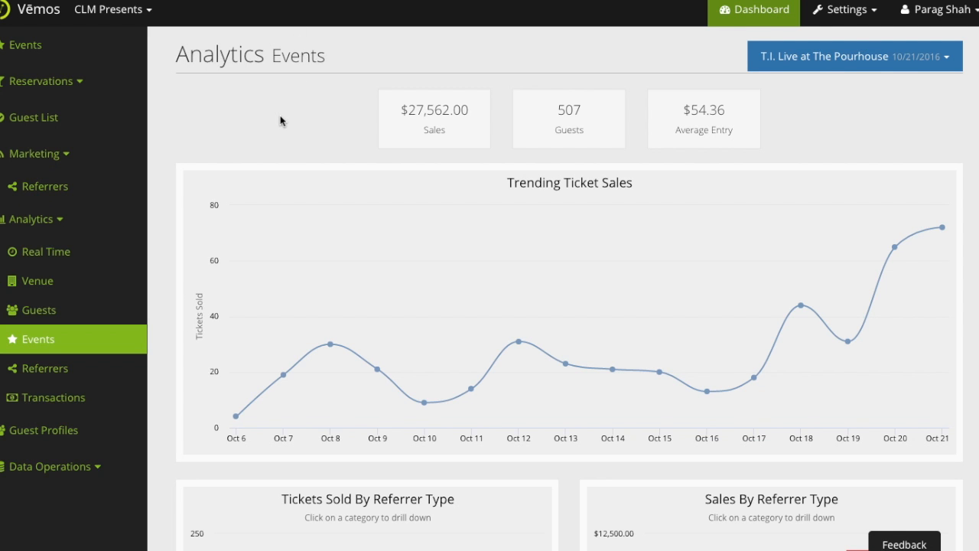
Scroll the Analytics Events page to the Tickets Sold and Sales By Referrer Type charts.
scroll("down", 3)
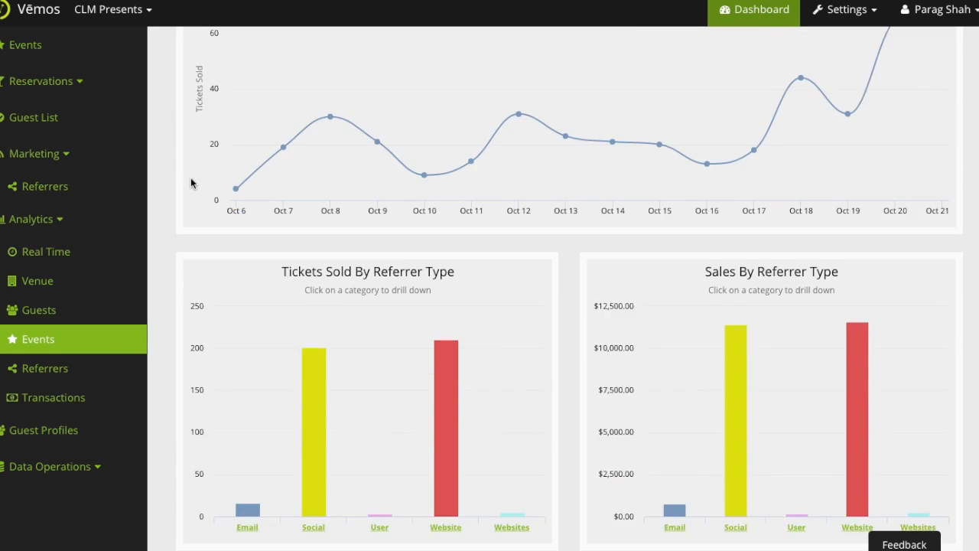
scroll("down", 3)
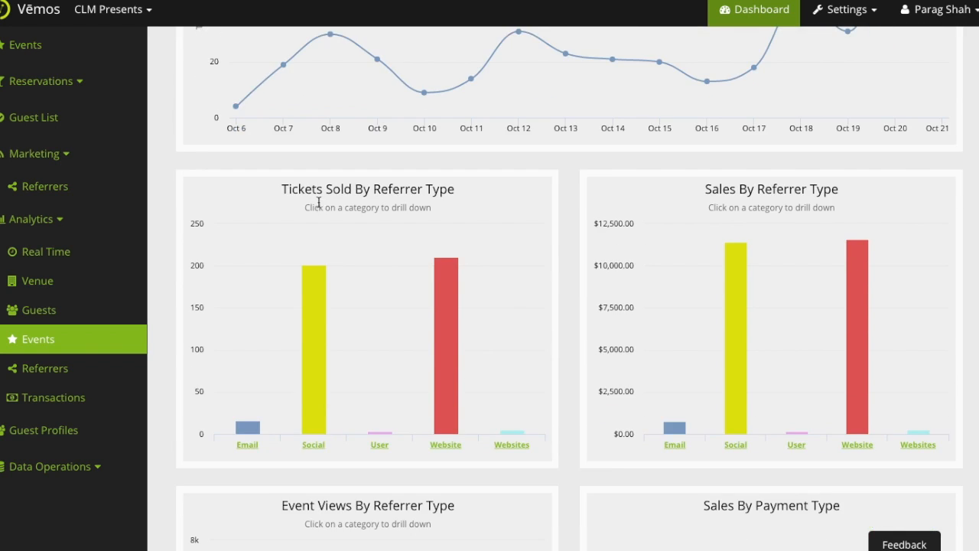
scroll("down", 3)
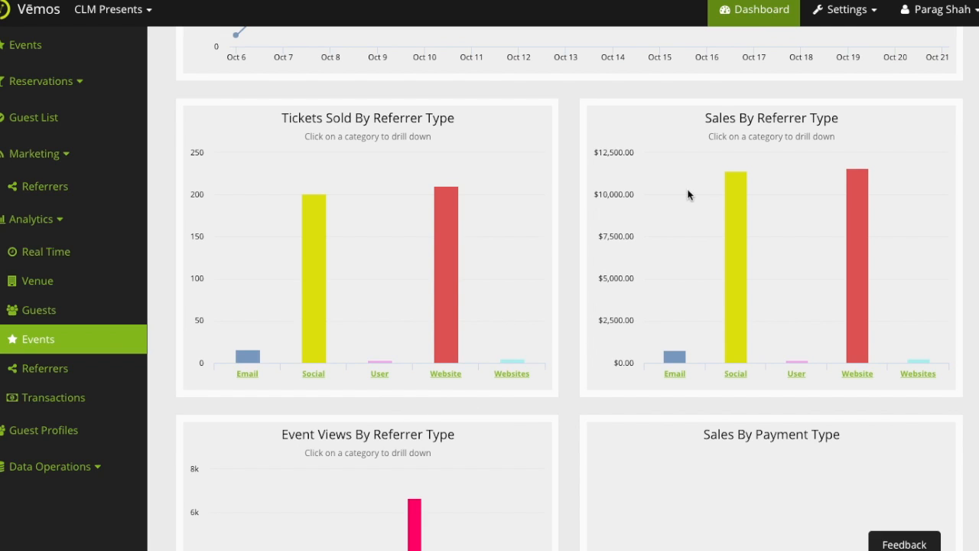